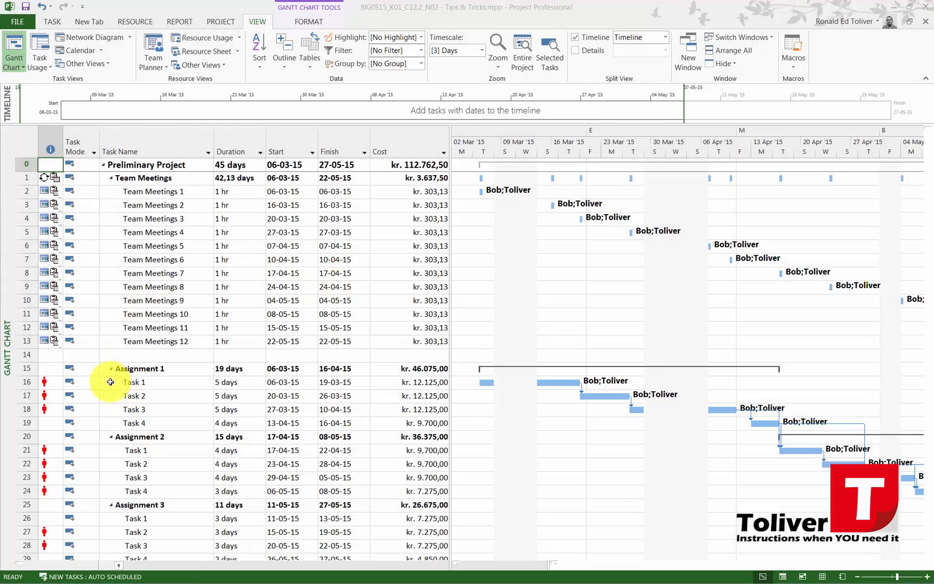
mouse_move(46, 380)
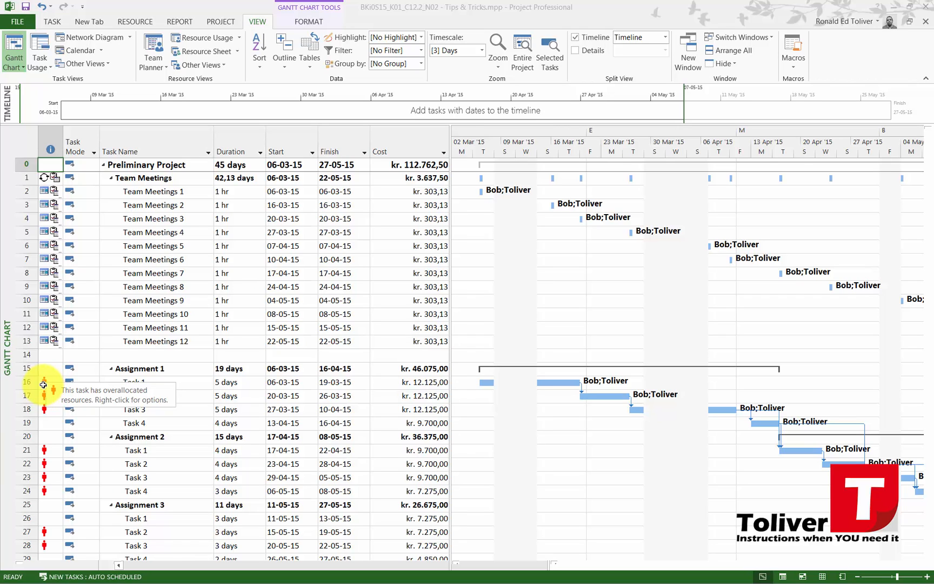
mouse_move(43, 384)
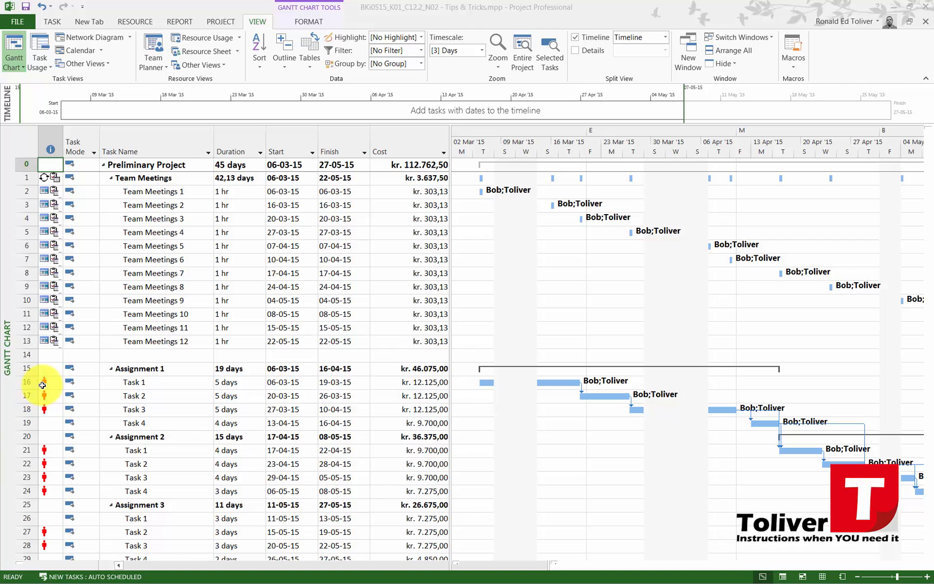
mouse_move(44, 383)
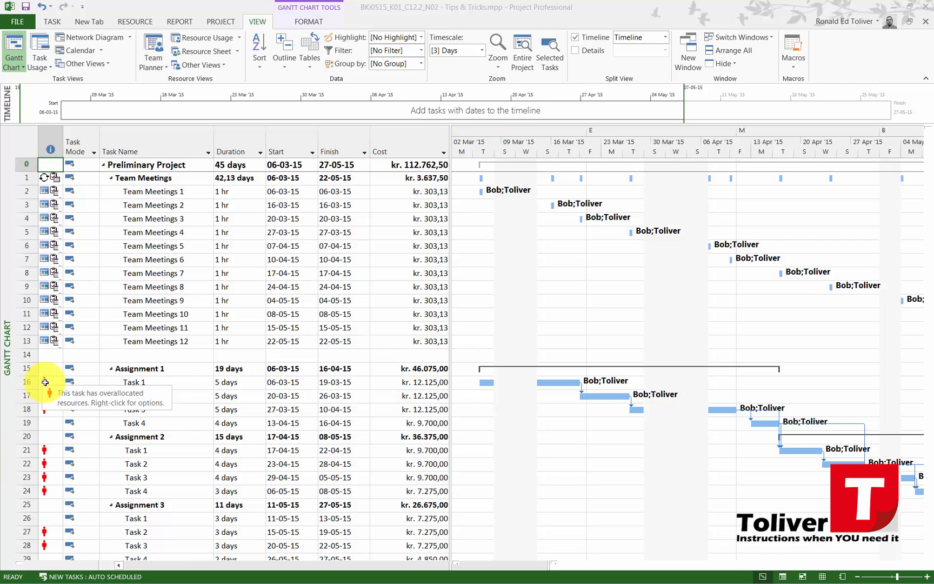
Reschedule overallocated Task 1 to the resources' next available time from its indicator fix options
right_click(45, 382)
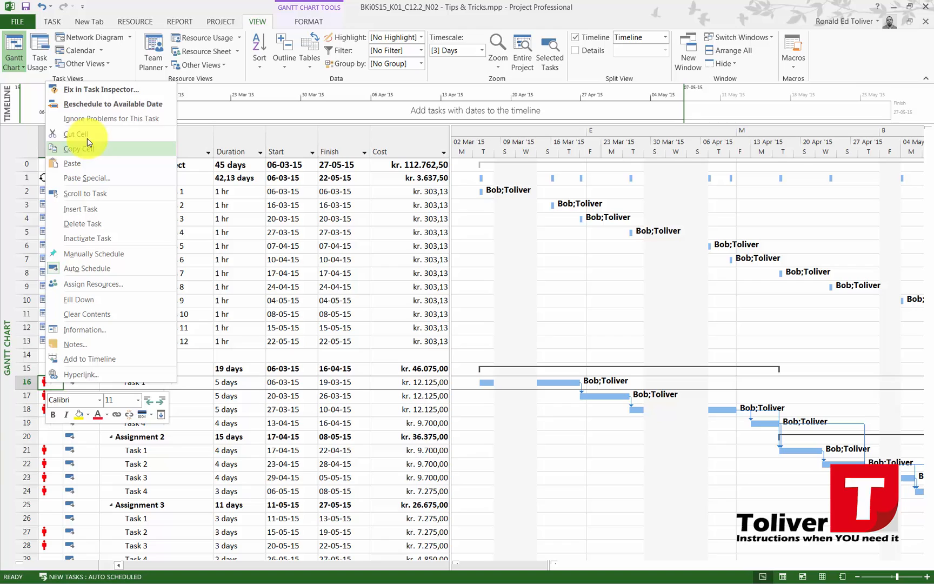
mouse_move(100, 89)
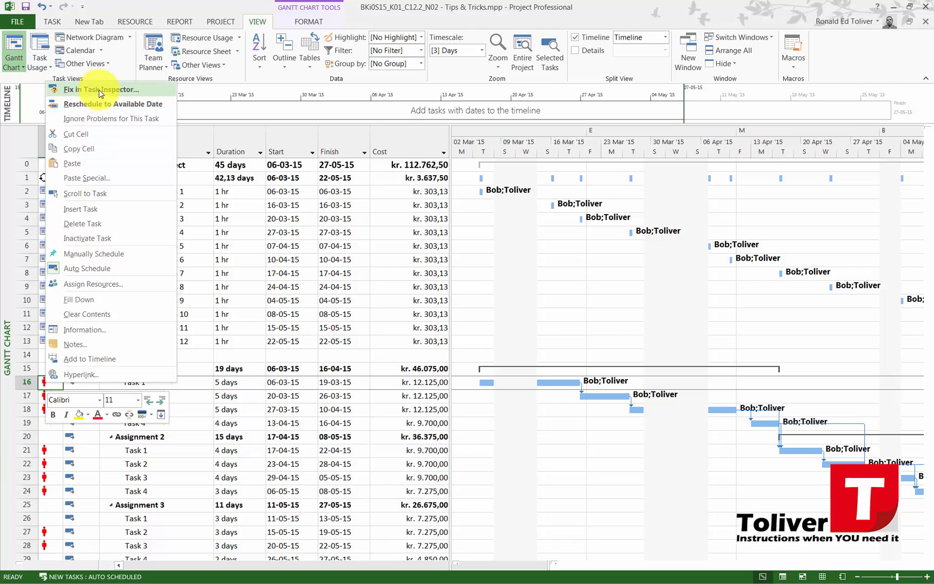
mouse_move(123, 91)
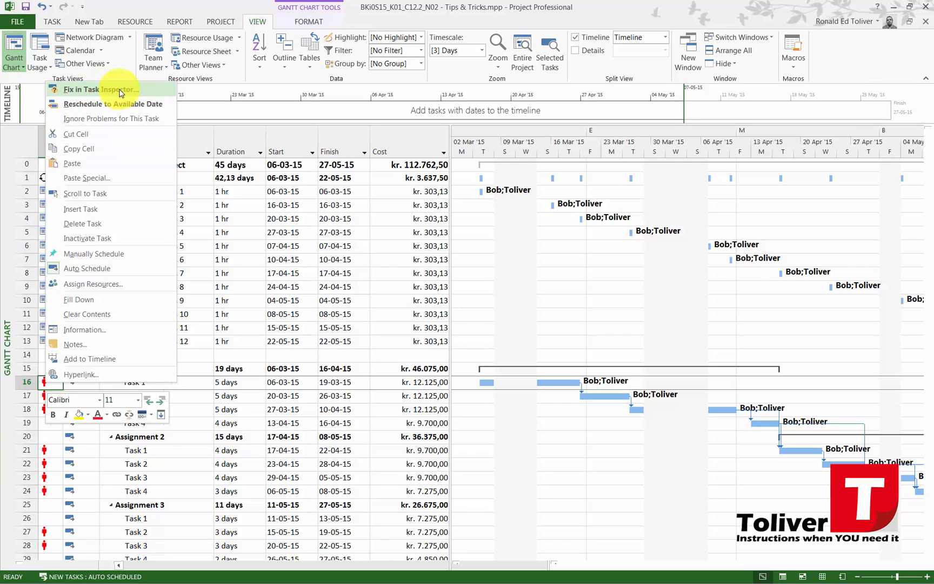
mouse_move(70, 104)
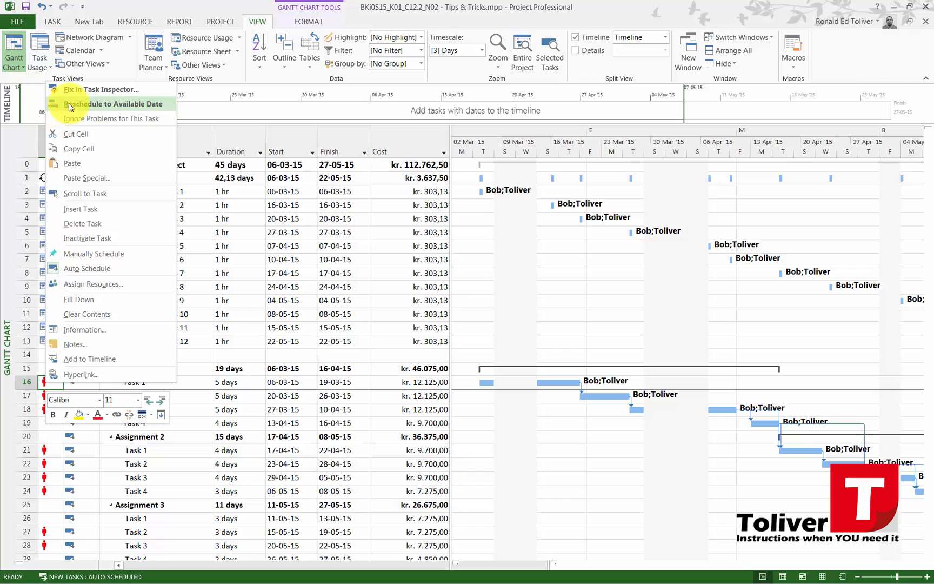
mouse_move(116, 107)
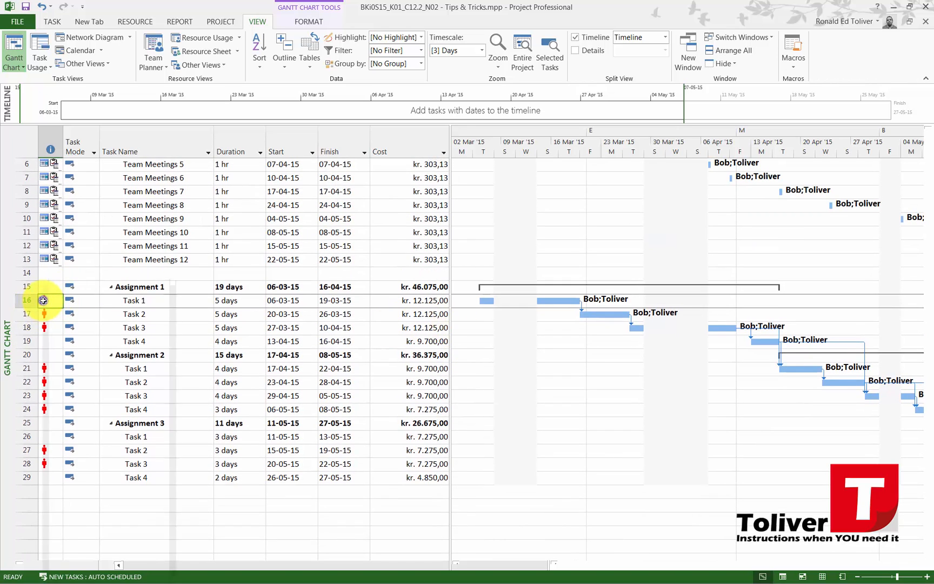
right_click(43, 300)
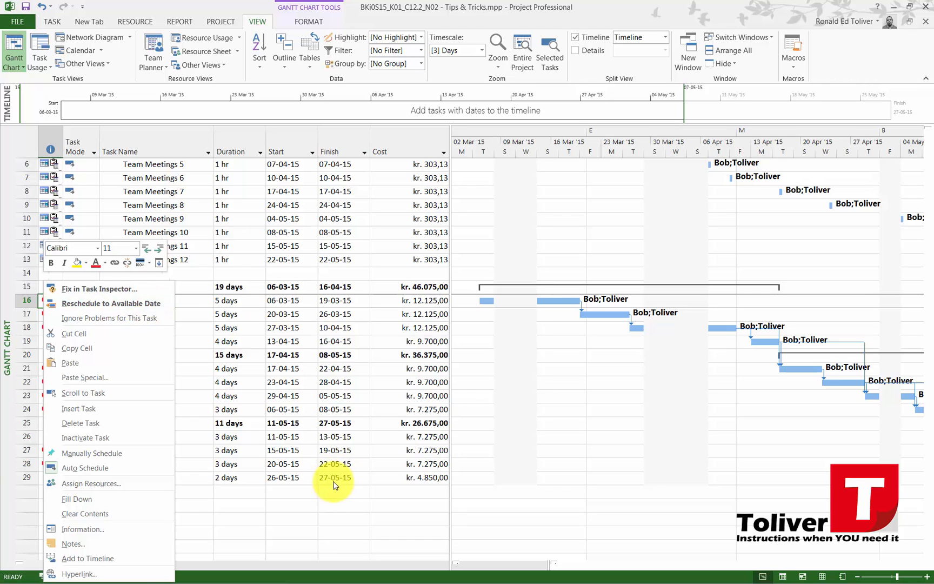
left_click(86, 469)
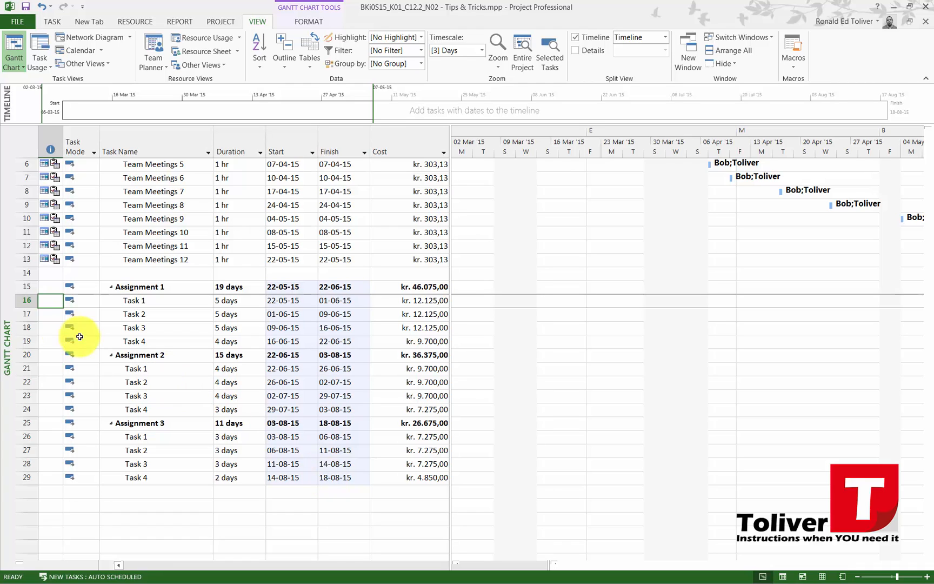
mouse_move(36, 149)
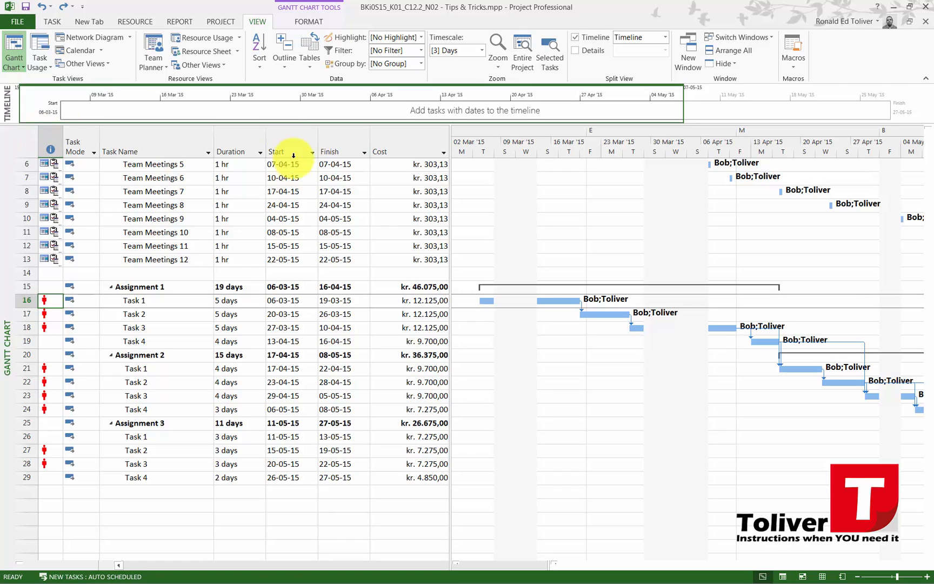
mouse_move(379, 468)
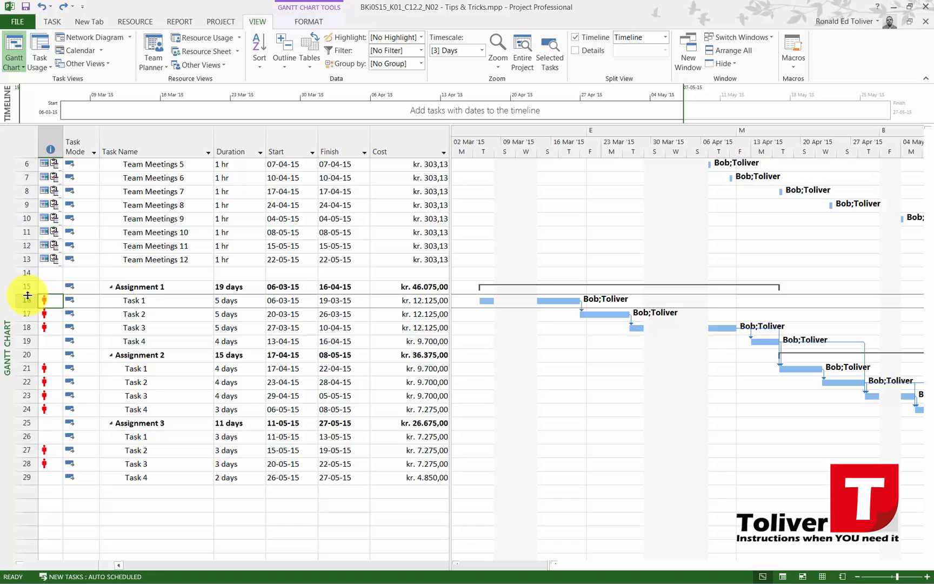
Inspect Task 1's overallocation and show Toliver's and Bob's schedules in Team Planner
right_click(52, 301)
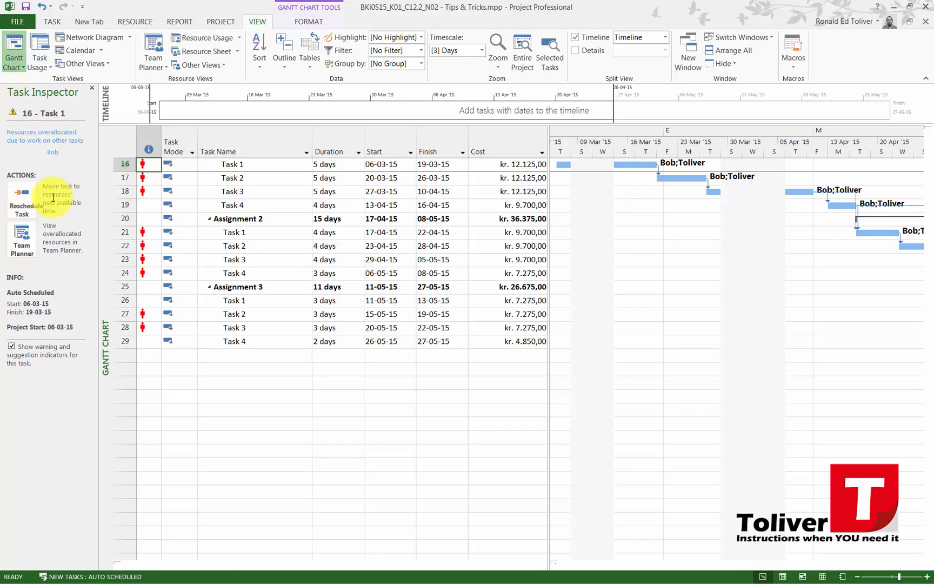
mouse_move(46, 203)
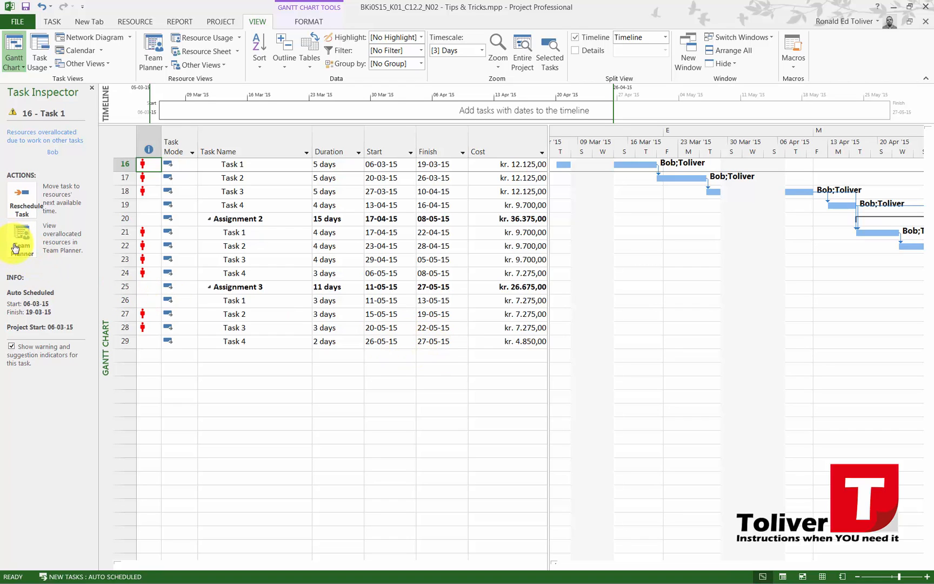
left_click(22, 238)
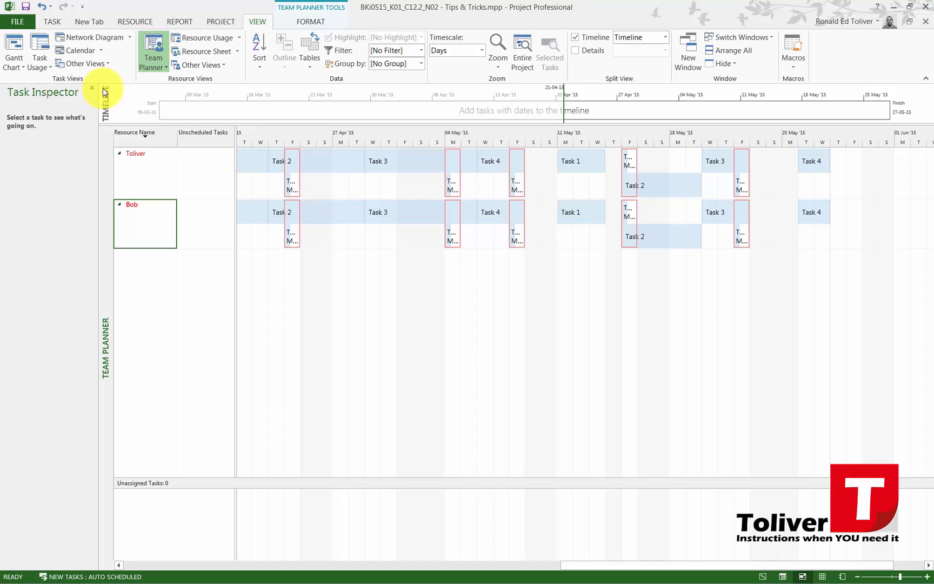
Close the Task Inspector pane and return to the Gantt chart of the project's tasks
left_click(93, 88)
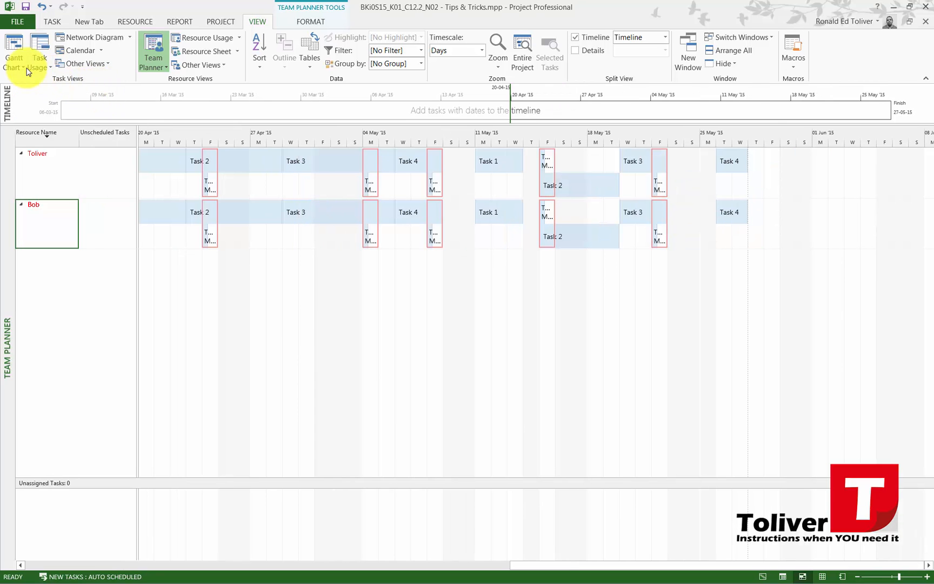
left_click(12, 56)
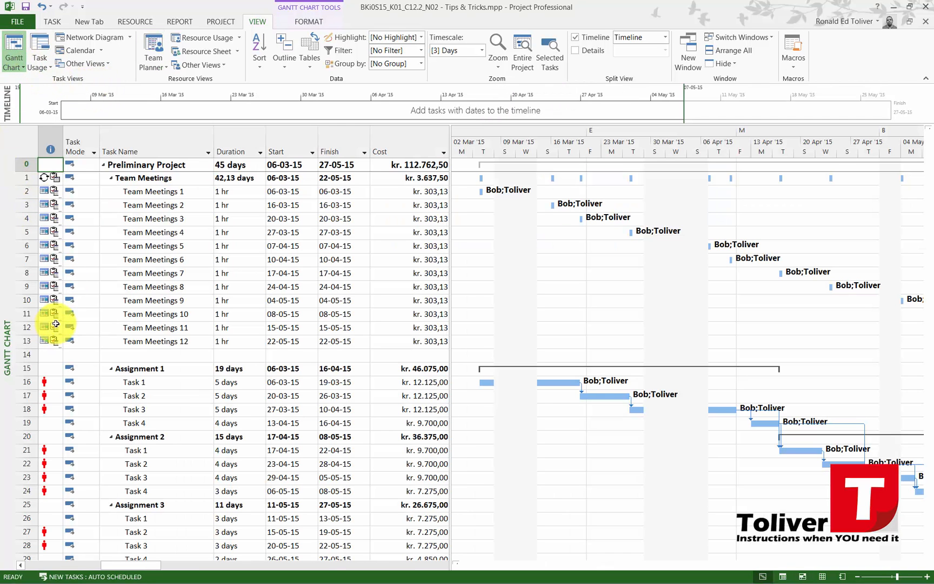
scroll("down", 3)
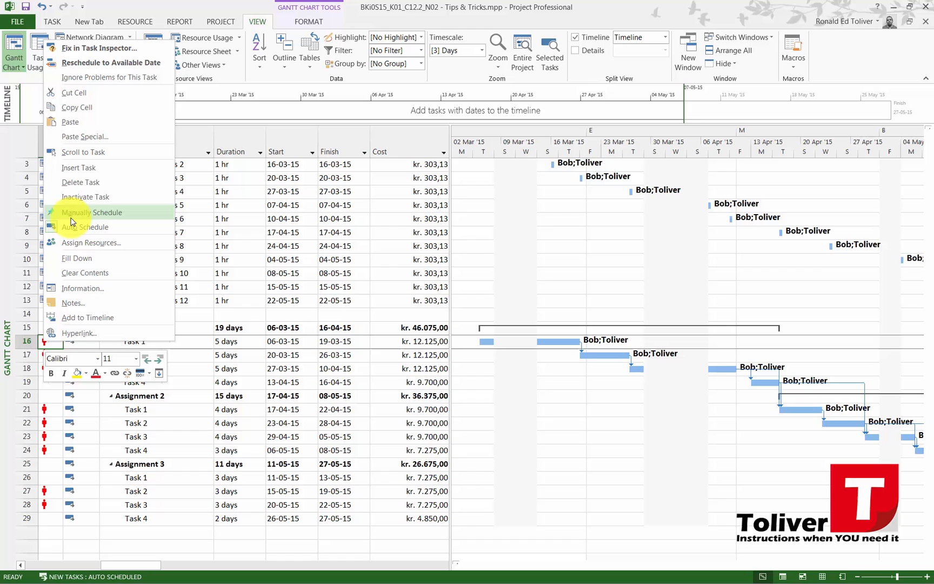
mouse_move(92, 76)
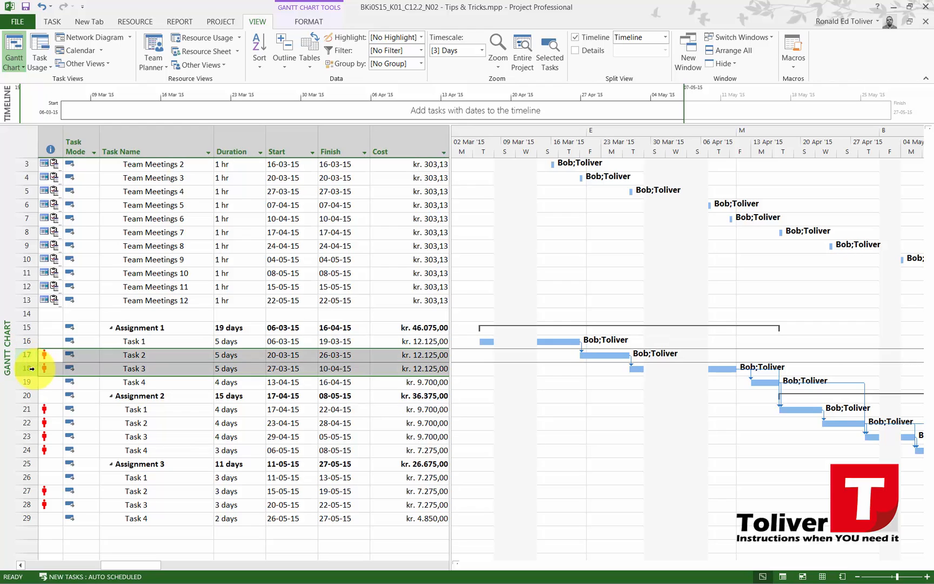
Clear the overallocation flags on the Assignment 2 and Assignment 3 tasks via their indicator options
right_click(30, 369)
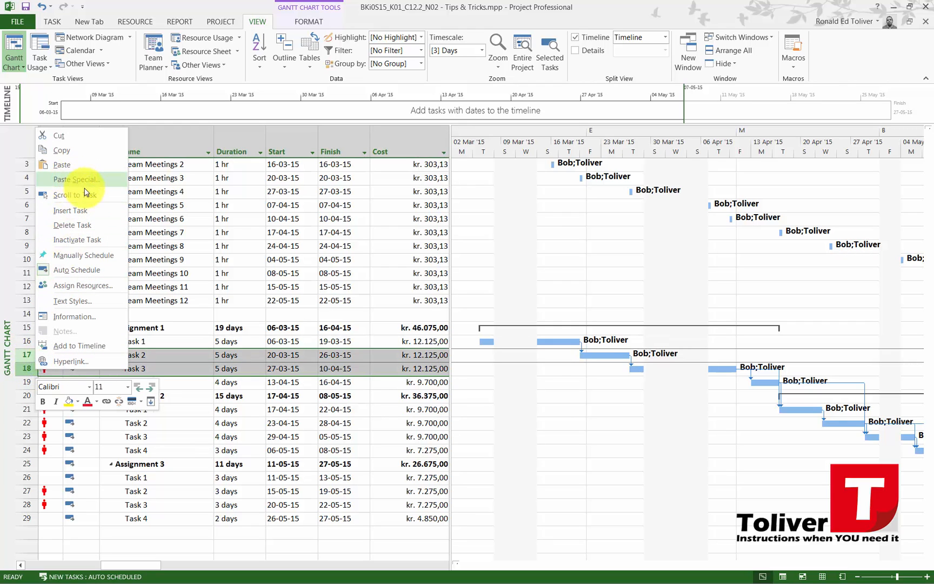
mouse_move(74, 289)
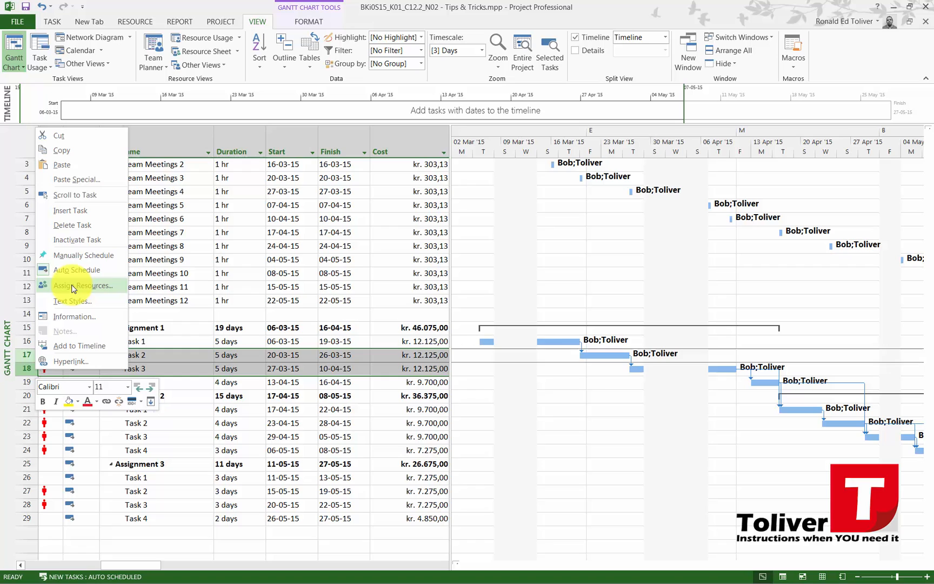
mouse_move(65, 301)
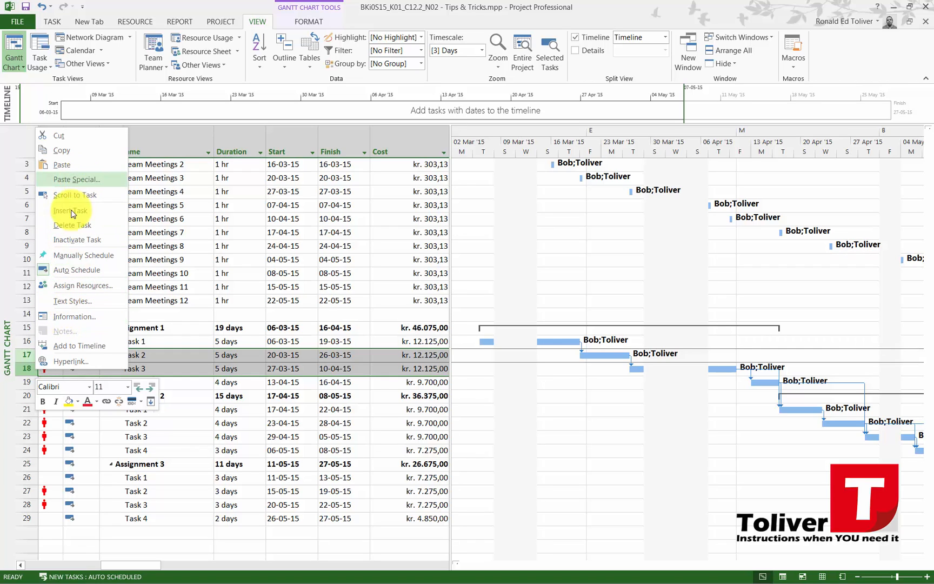
left_click(44, 355)
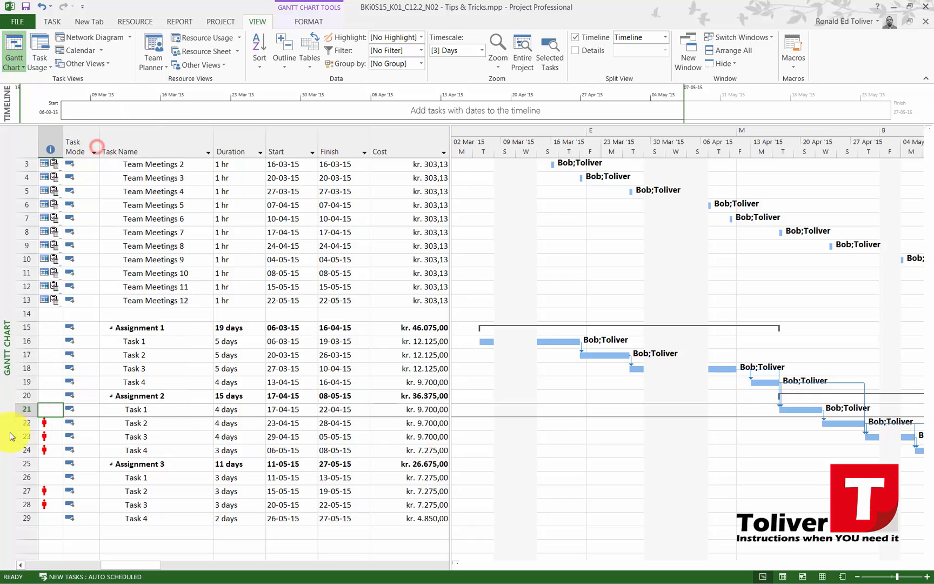
right_click(45, 423)
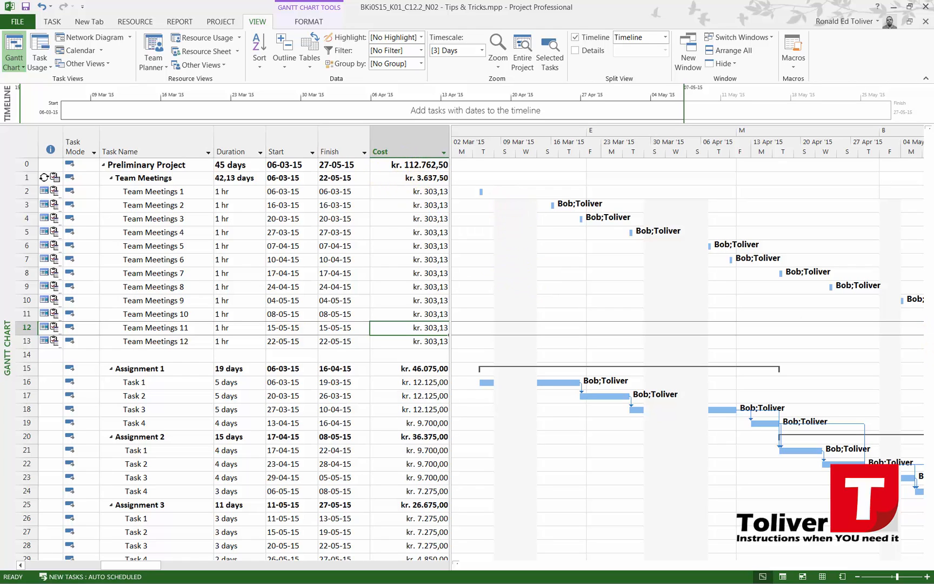
left_click(411, 395)
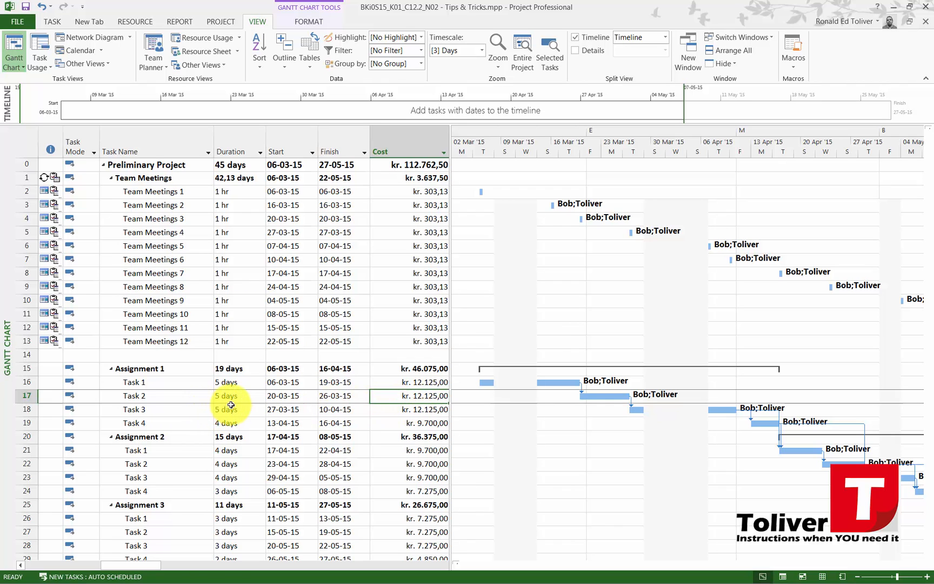
mouse_move(379, 357)
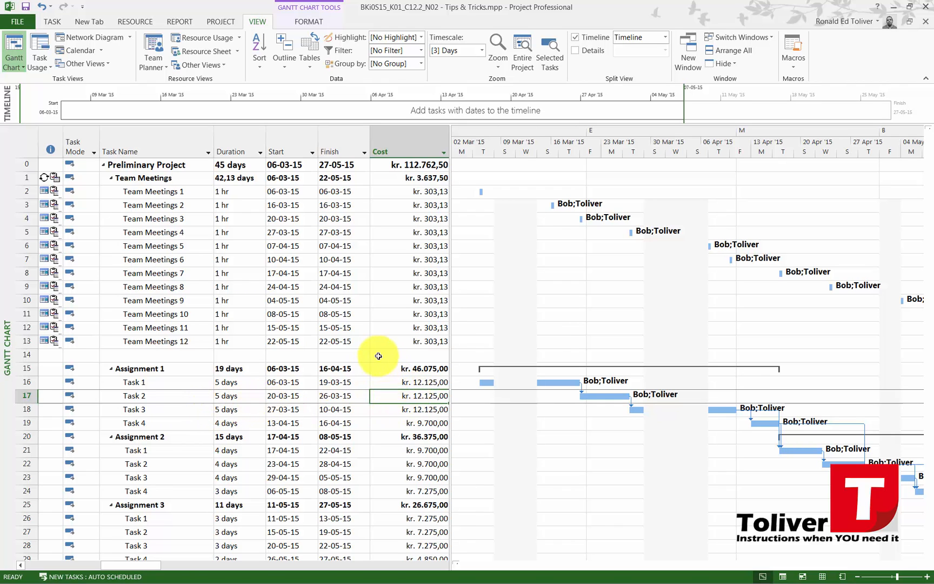
scroll("down", 3)
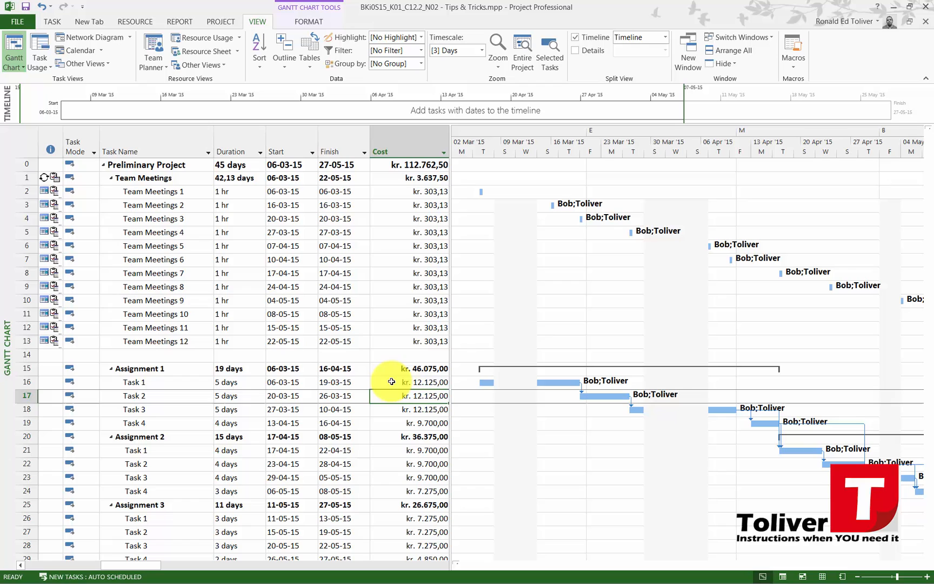
left_click(27, 382)
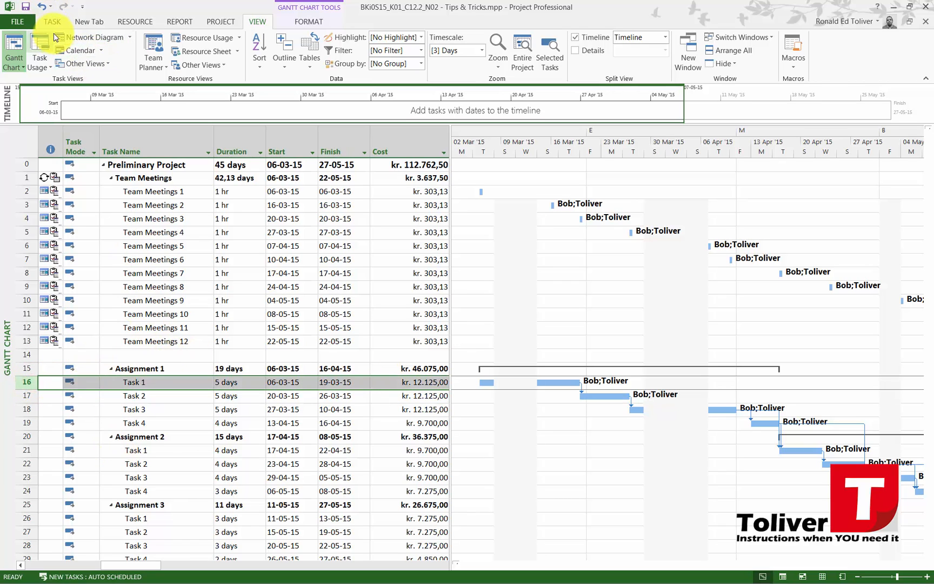
Assign Bob 50% units on Task 1 via Assign Resources, stretching it to 10 days
left_click(135, 22)
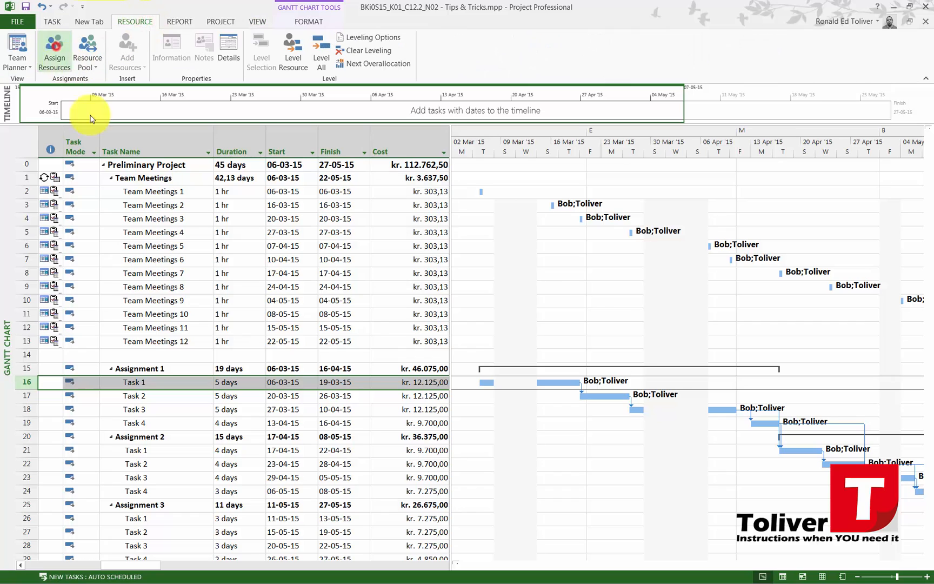
left_click(54, 48)
type("50")
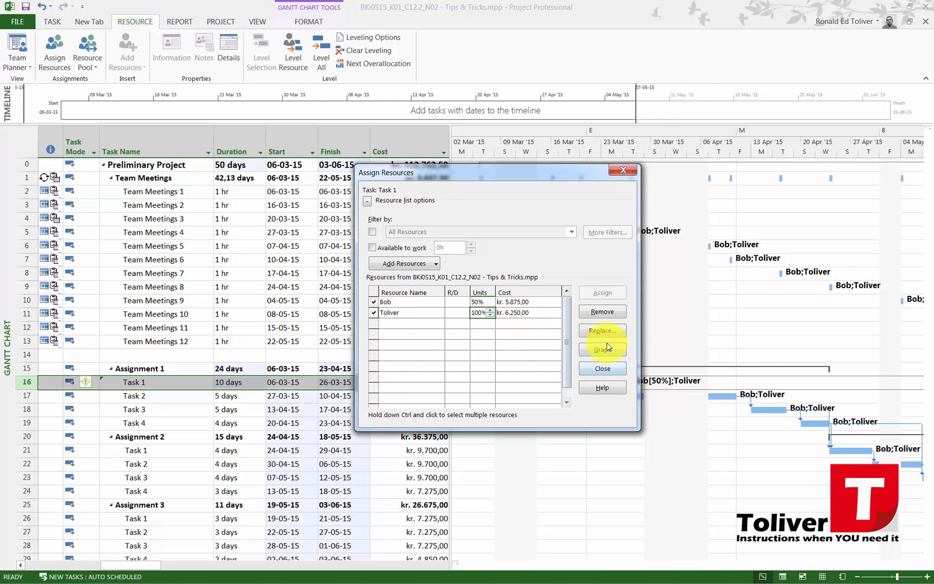
left_click(603, 367)
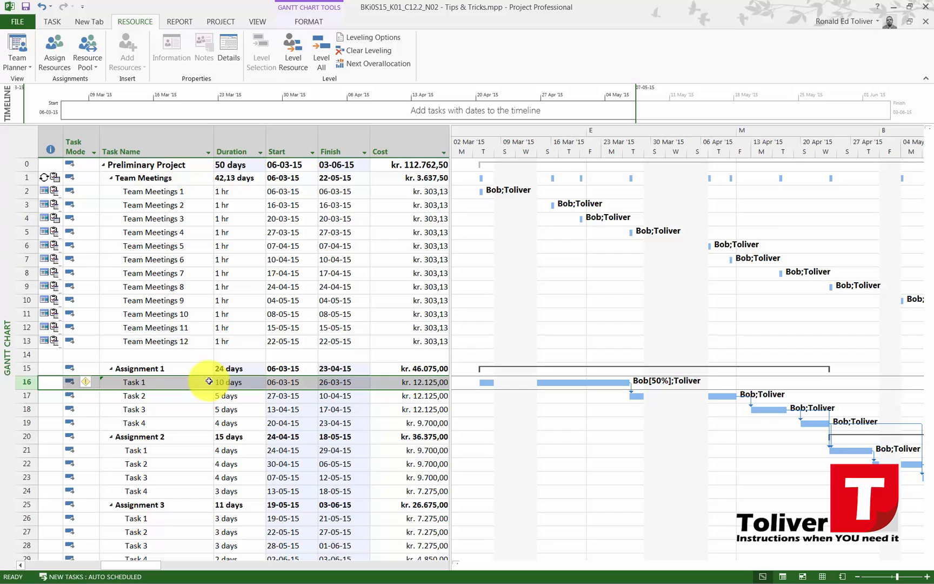
scroll("down", 3)
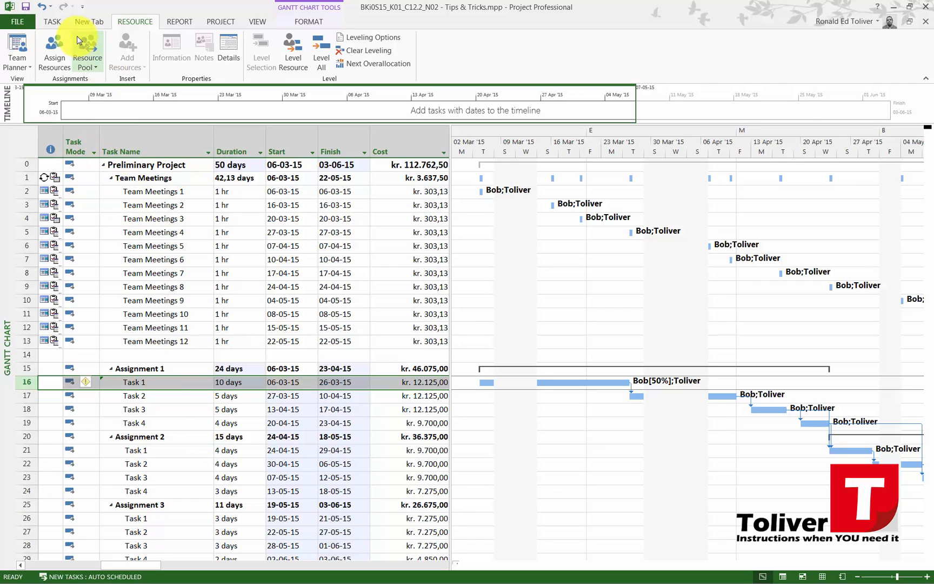
mouse_move(55, 22)
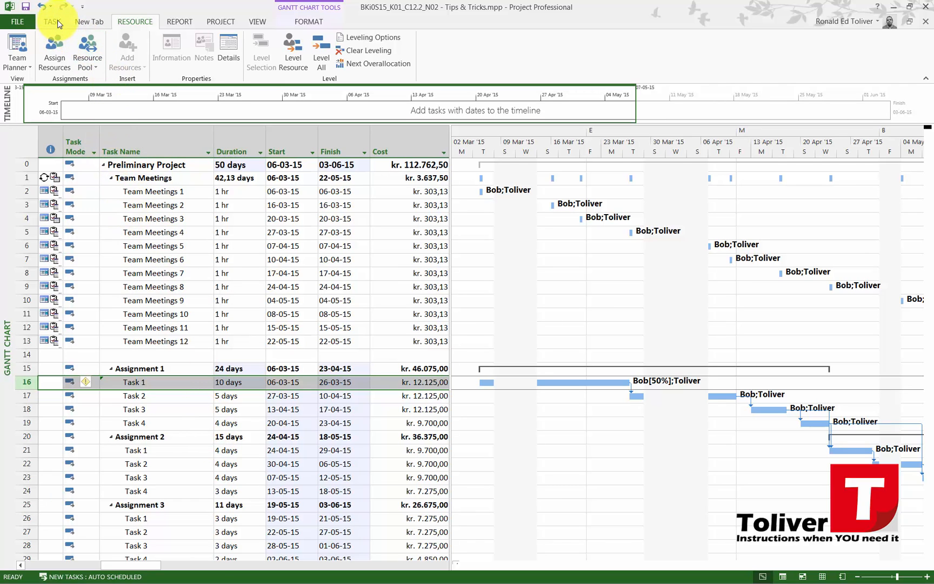
Bring up the Set Baseline dialog from the Project commands
left_click(53, 22)
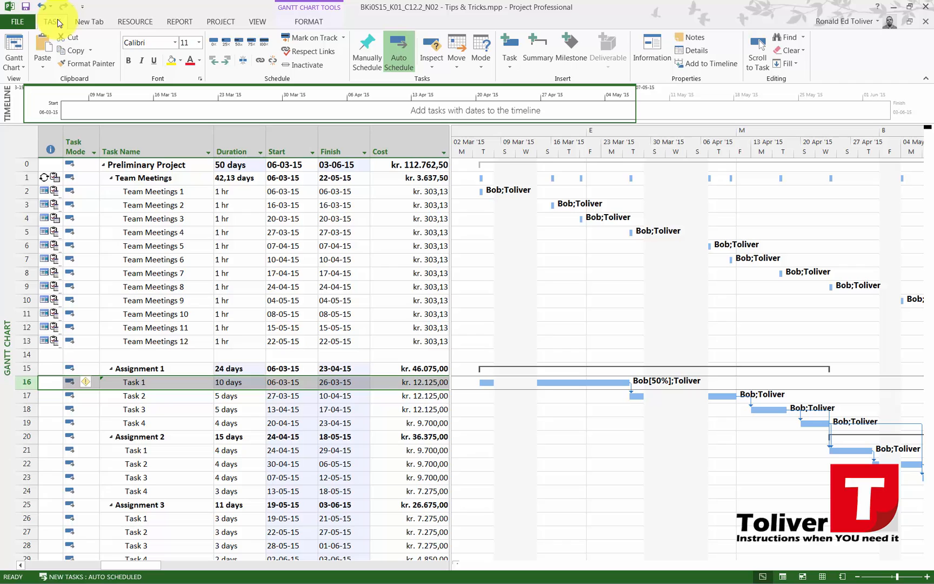
left_click(258, 22)
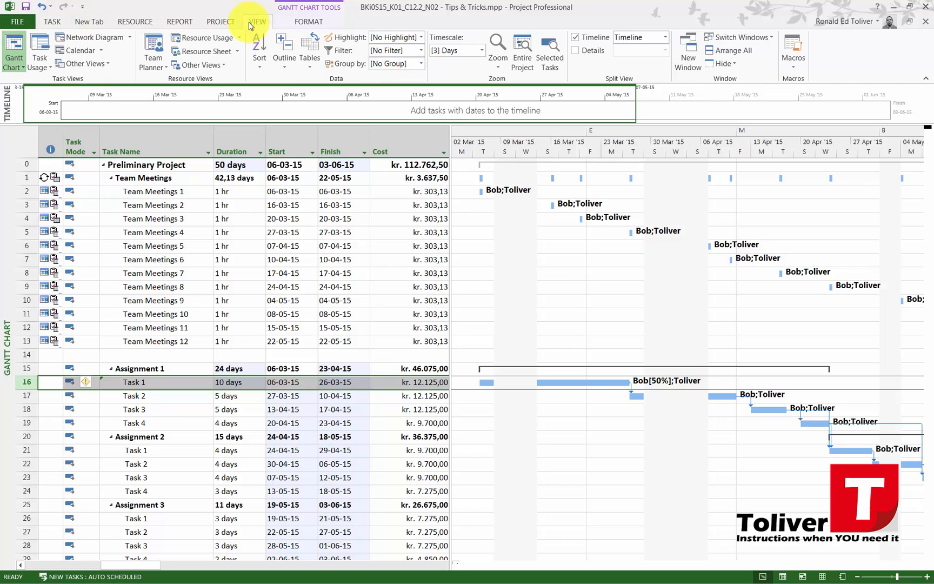
left_click(221, 22)
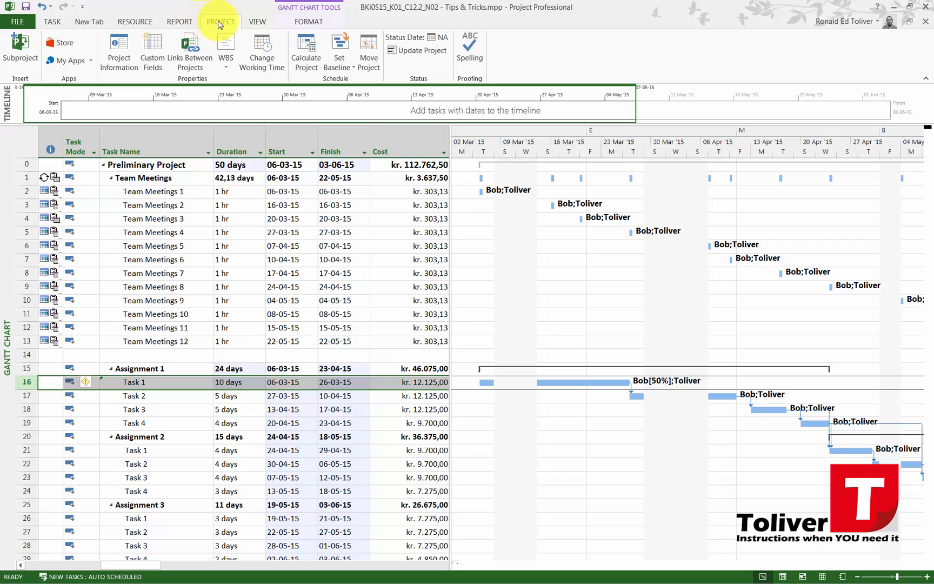
mouse_move(340, 52)
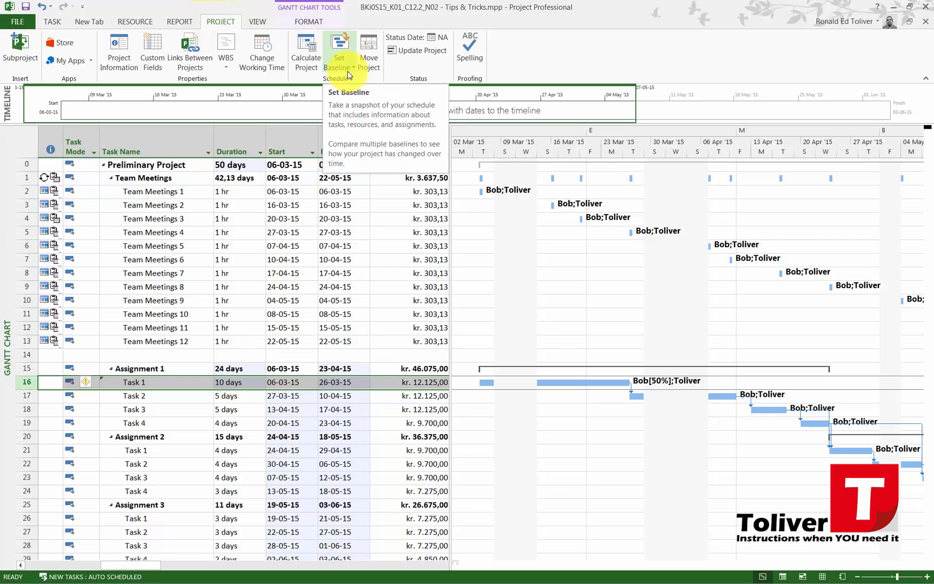
left_click(340, 63)
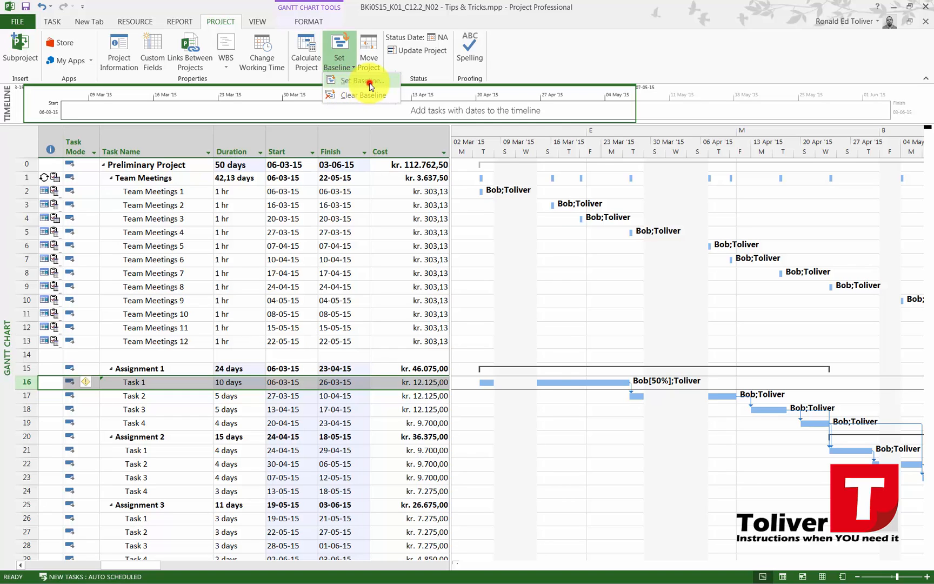
left_click(356, 81)
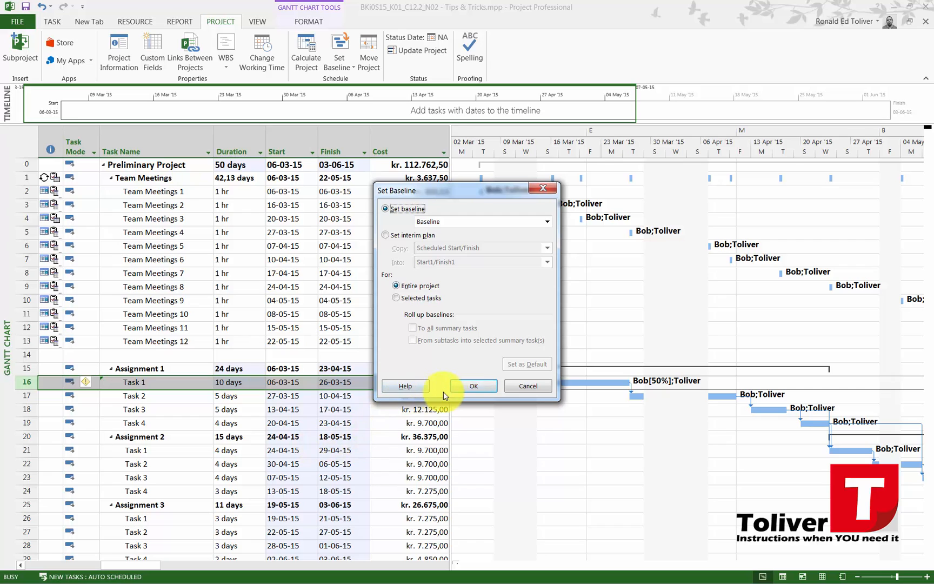
Save a baseline covering the entire project
left_click(473, 386)
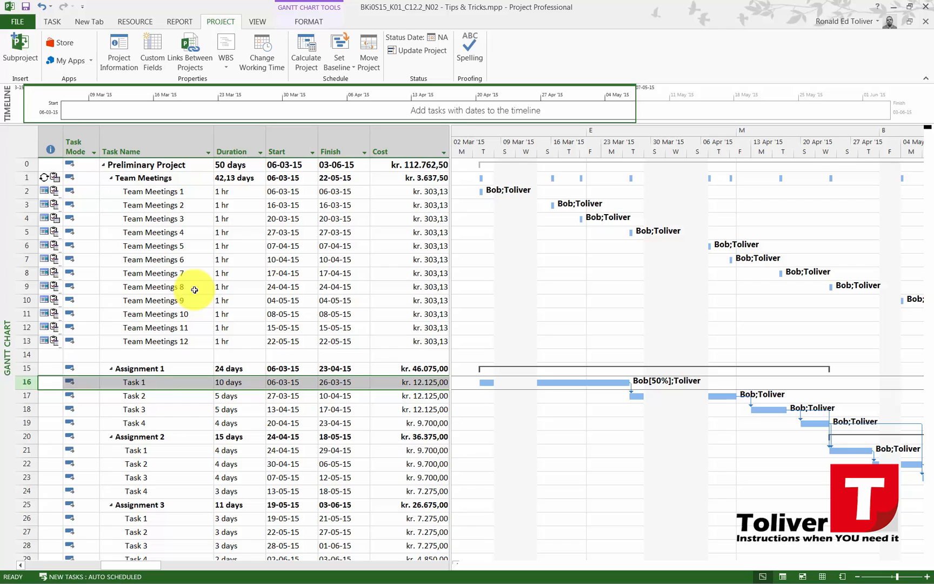
mouse_move(158, 441)
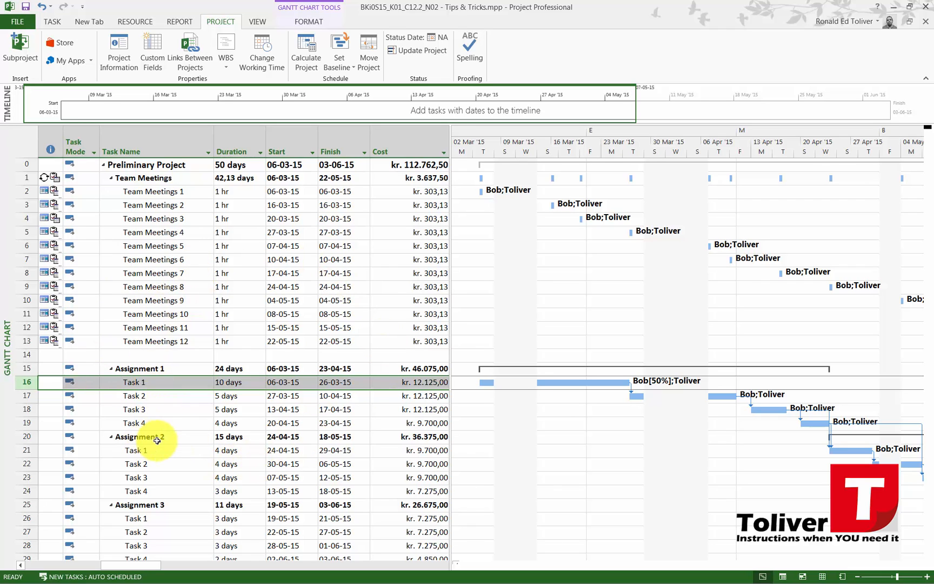
mouse_move(66, 416)
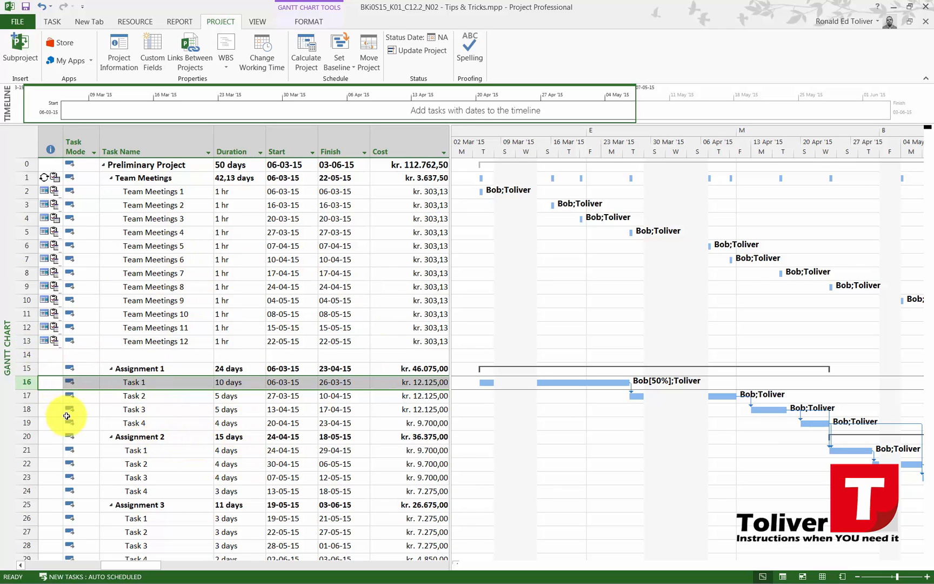
mouse_move(54, 439)
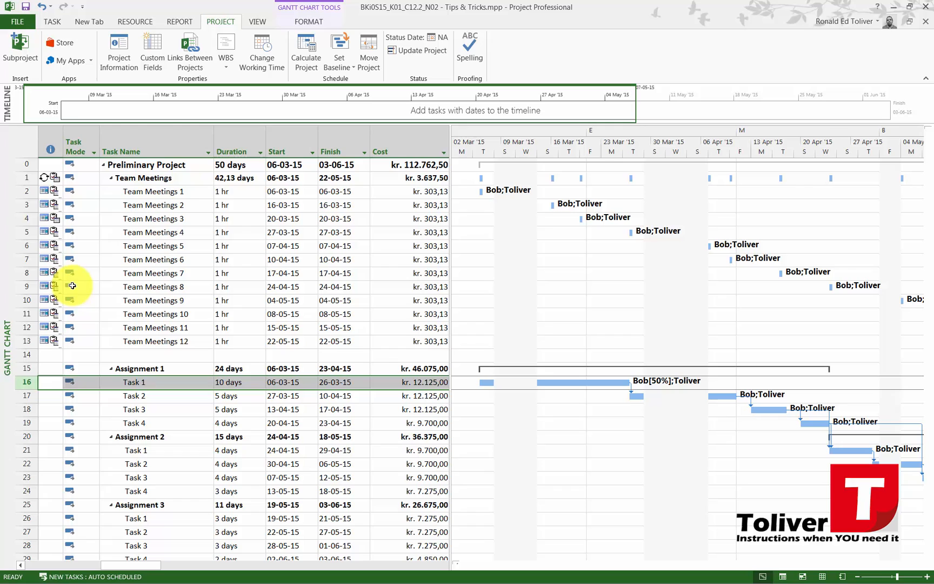
mouse_move(92, 253)
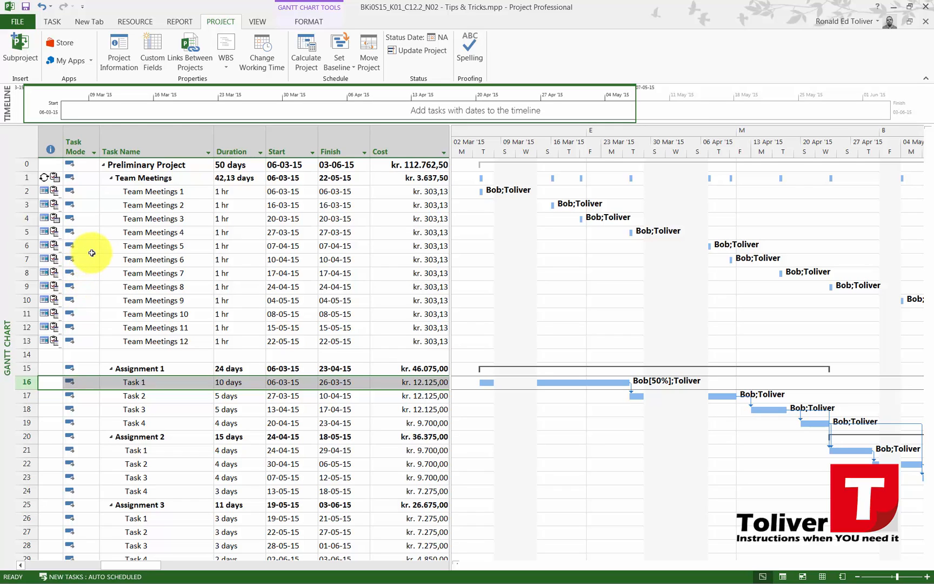